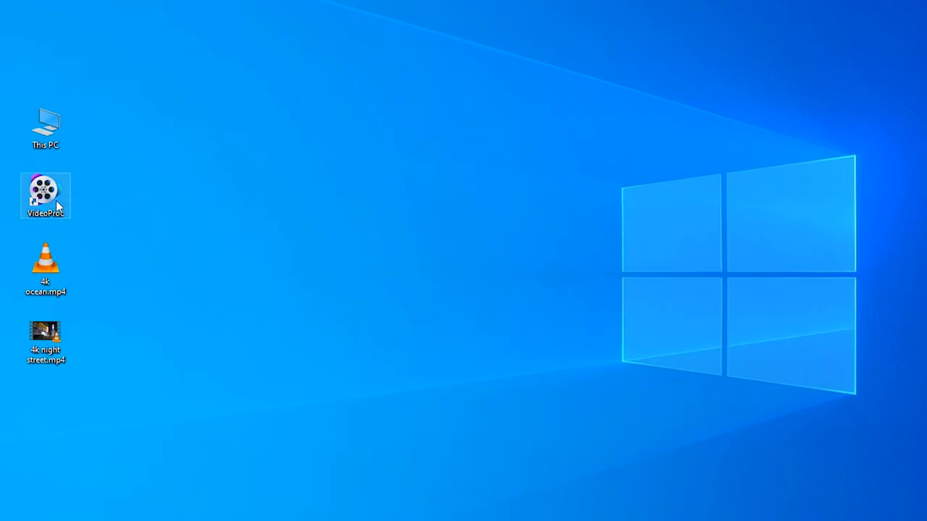
Launch VideoProc from its desktop shortcut to reach the home screen.
double_click(45, 195)
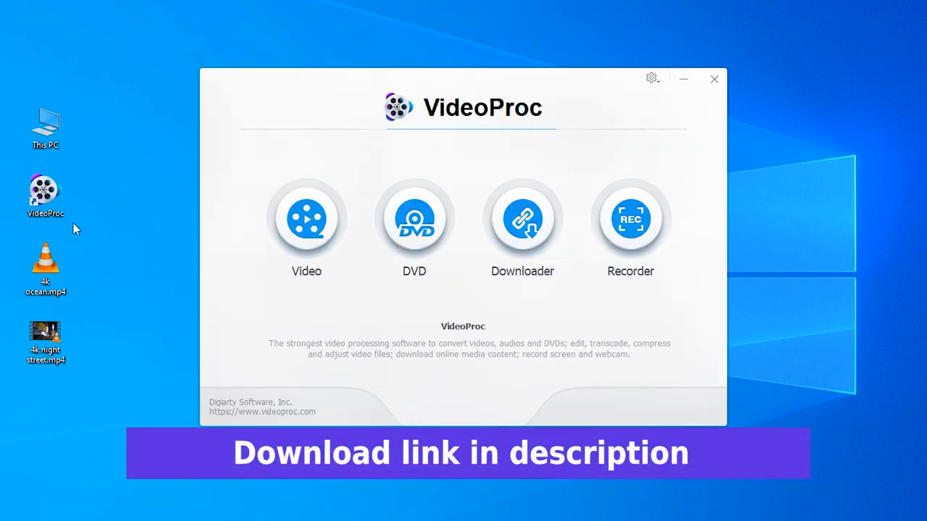
mouse_move(73, 223)
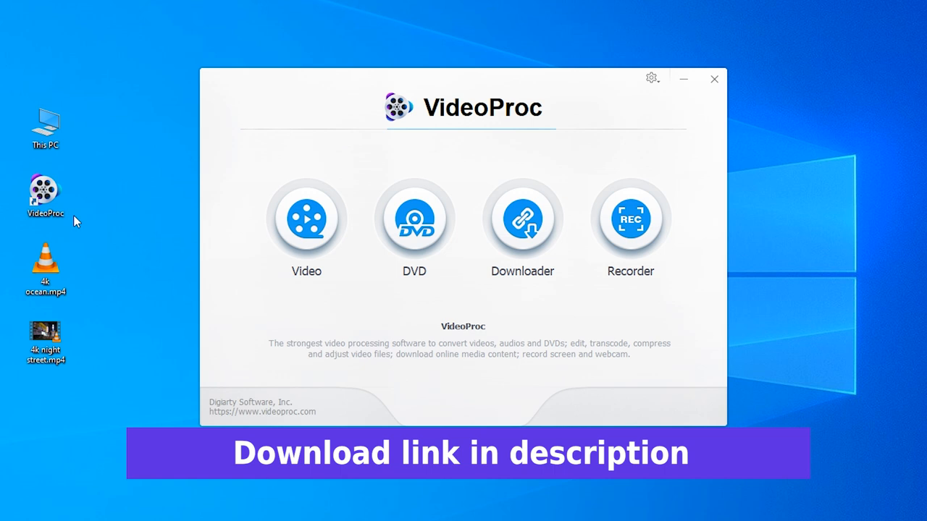
mouse_move(89, 229)
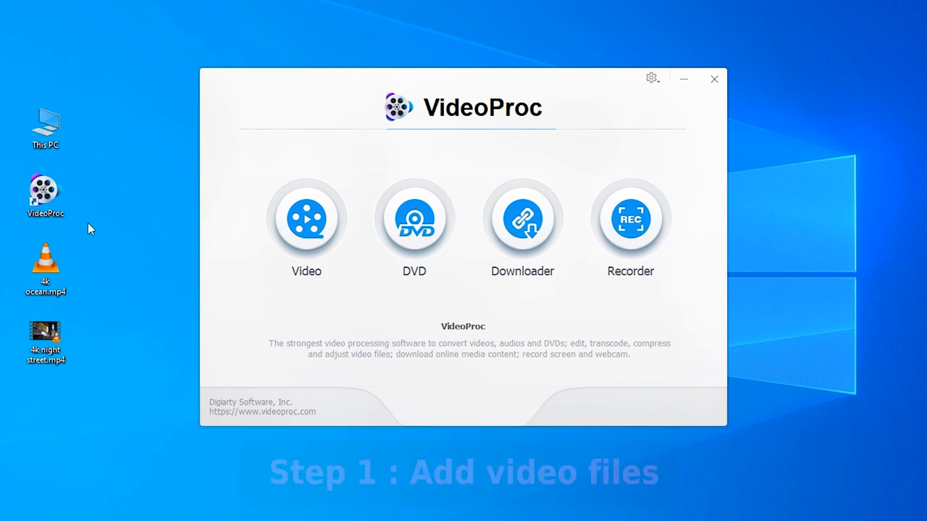
Add 4k ocean.mp4 and 4k night street.mp4 to the Video converter list.
left_click(305, 217)
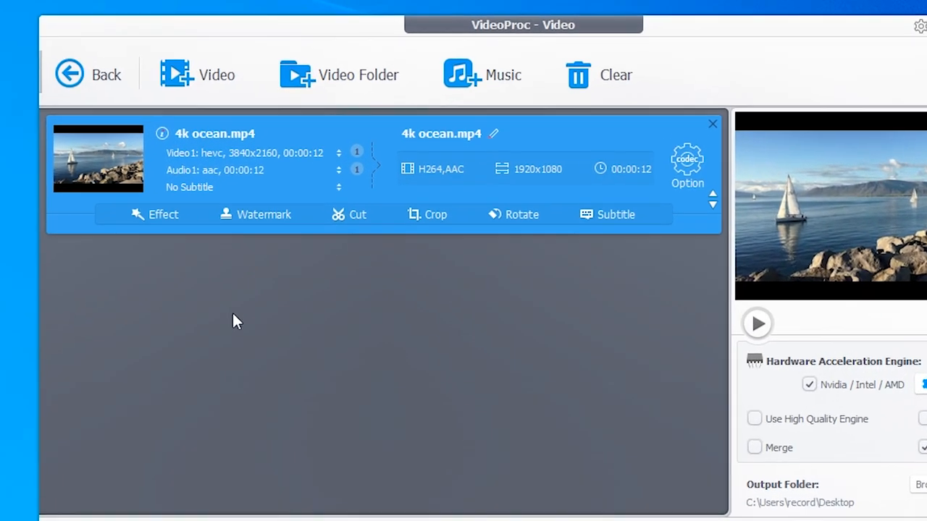
left_click(356, 153)
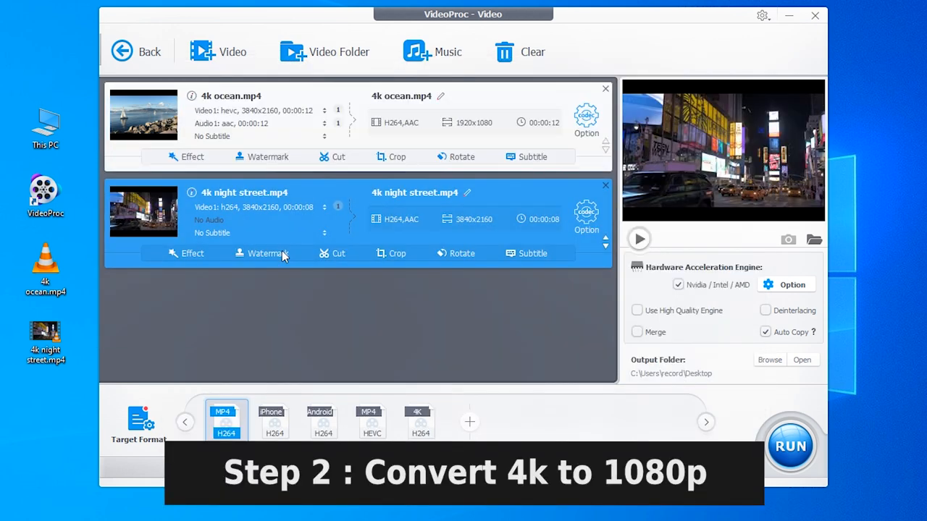
mouse_move(476, 288)
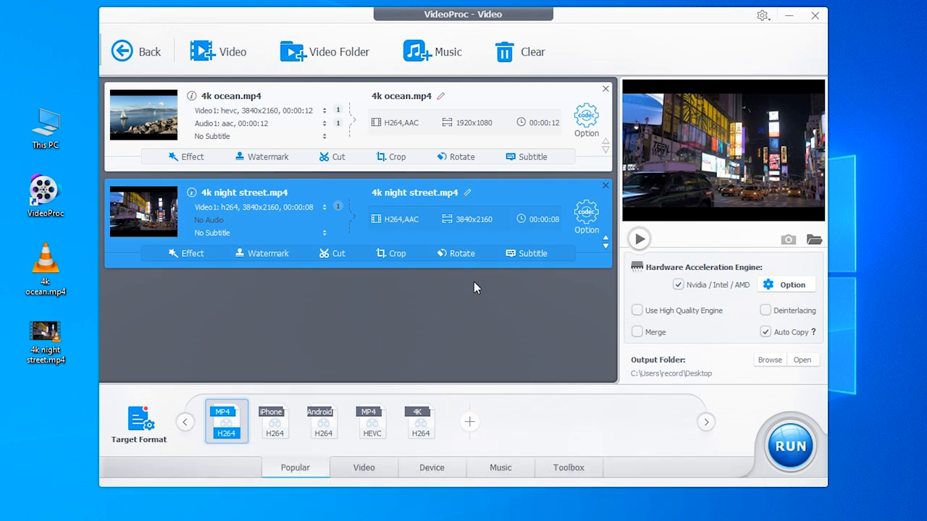
mouse_move(226, 421)
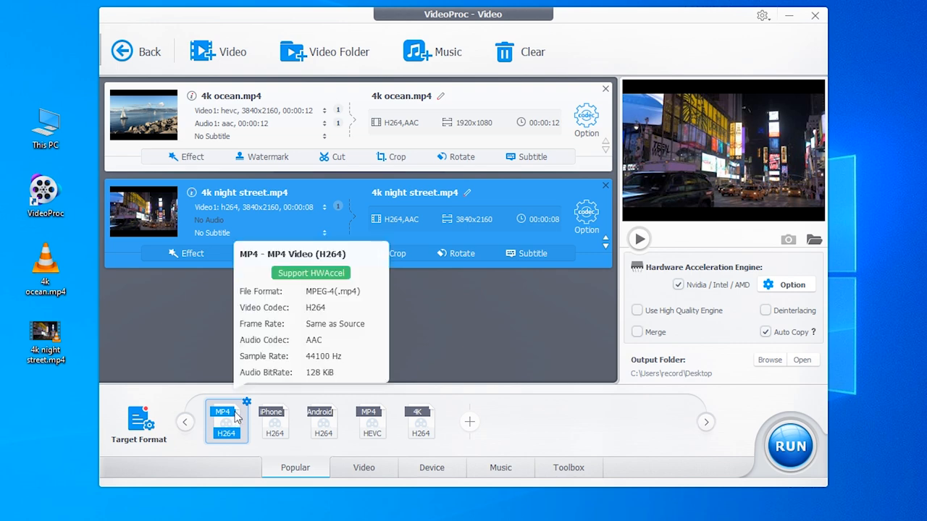
mouse_move(230, 440)
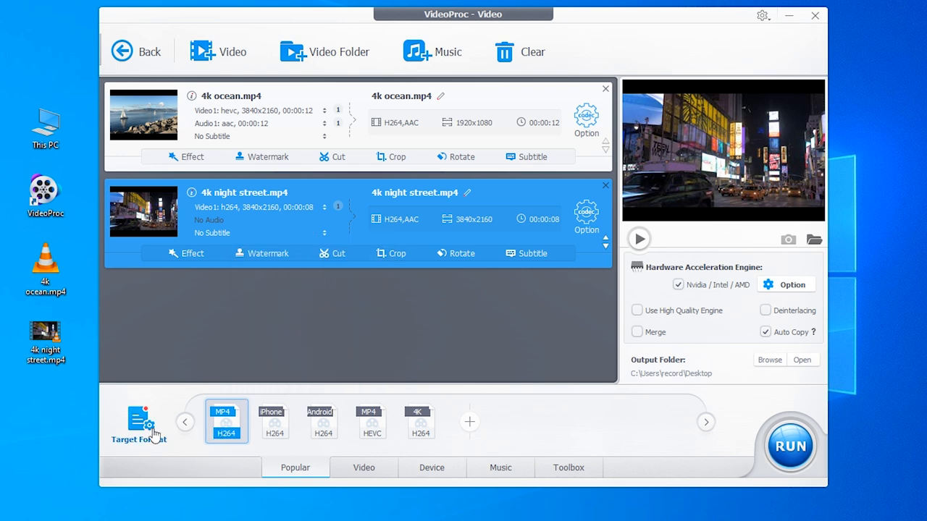
left_click(139, 423)
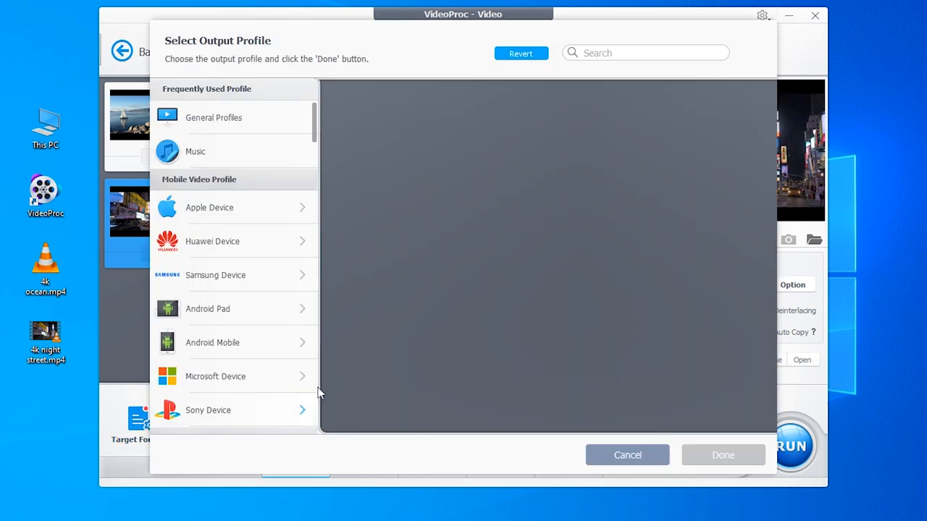
left_click(214, 117)
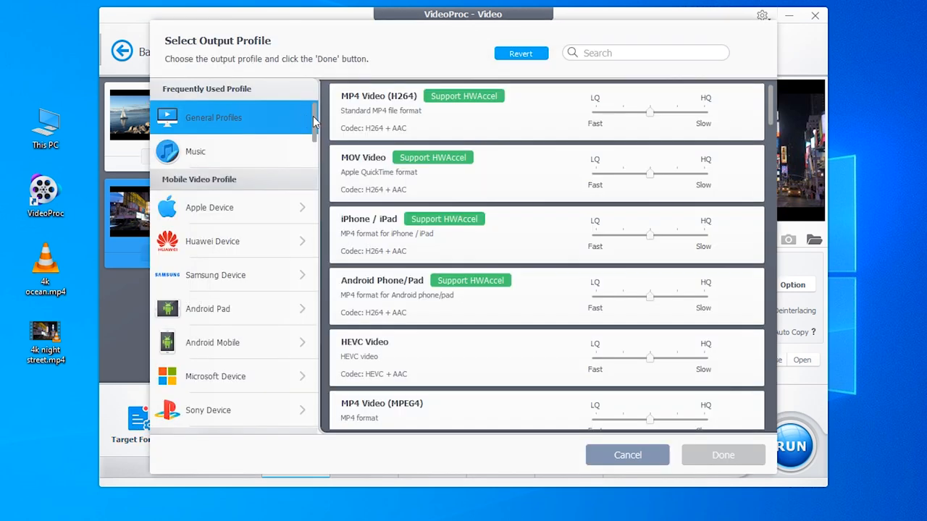
scroll("down", 3)
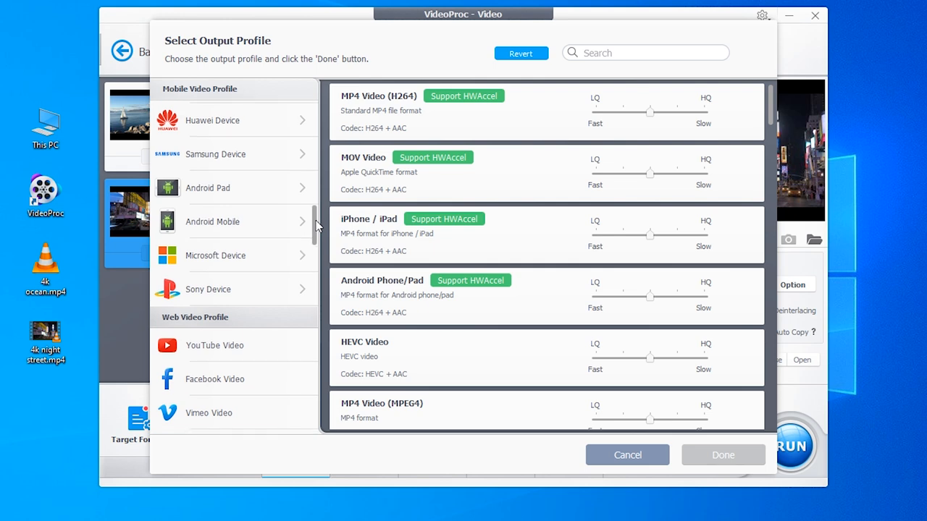
scroll("down", 3)
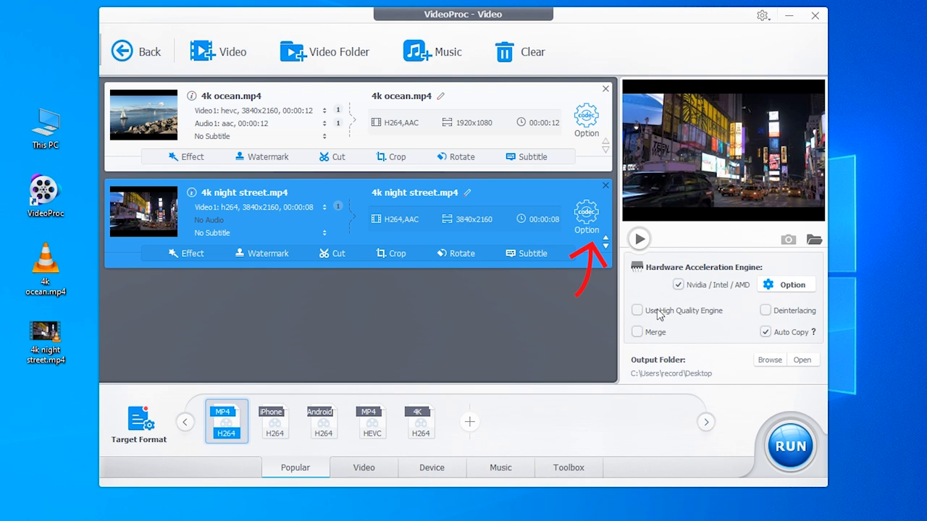
Give 4k night street.mp4 very high quality output at 1920x1080 resolution.
left_click(585, 214)
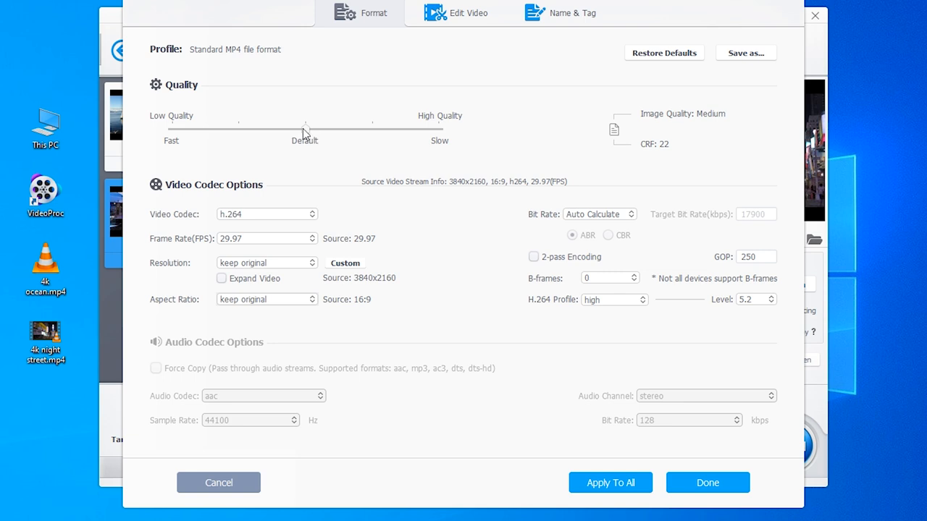
left_click_drag(304, 129, 437, 129)
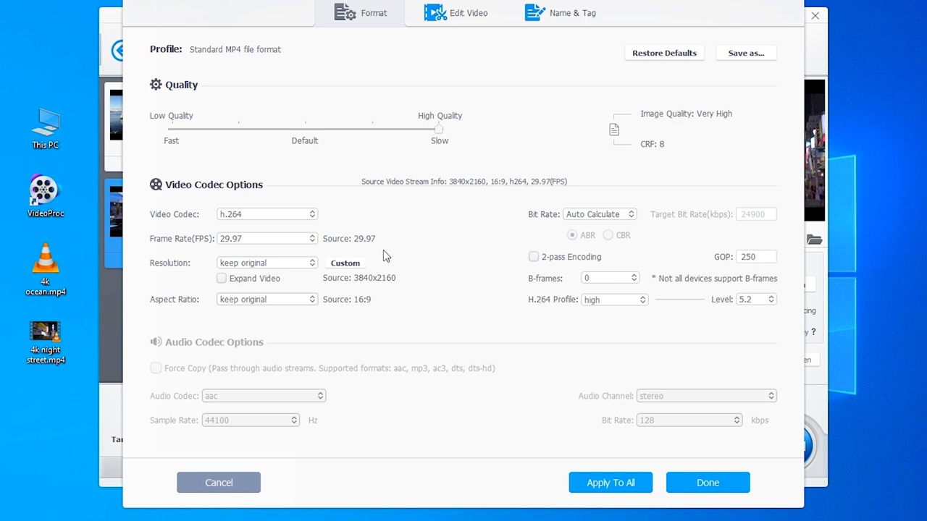
left_click(267, 264)
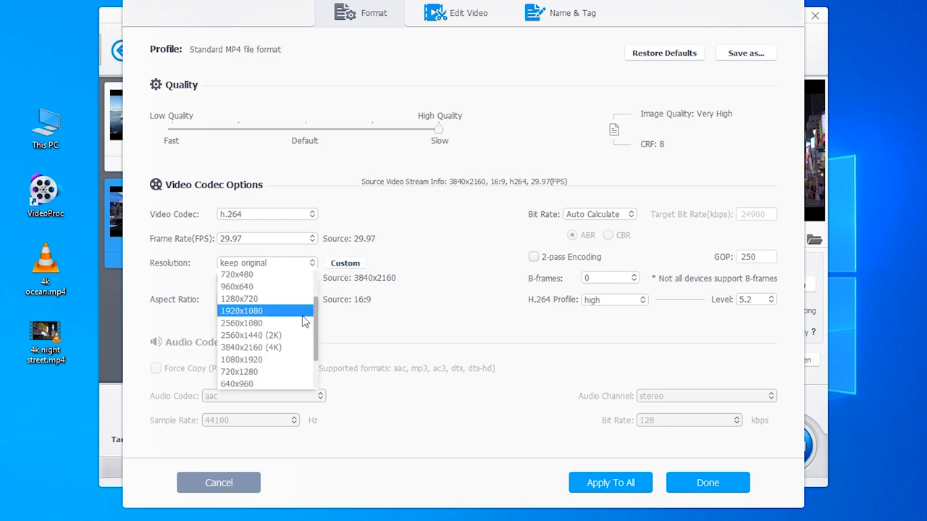
left_click(241, 310)
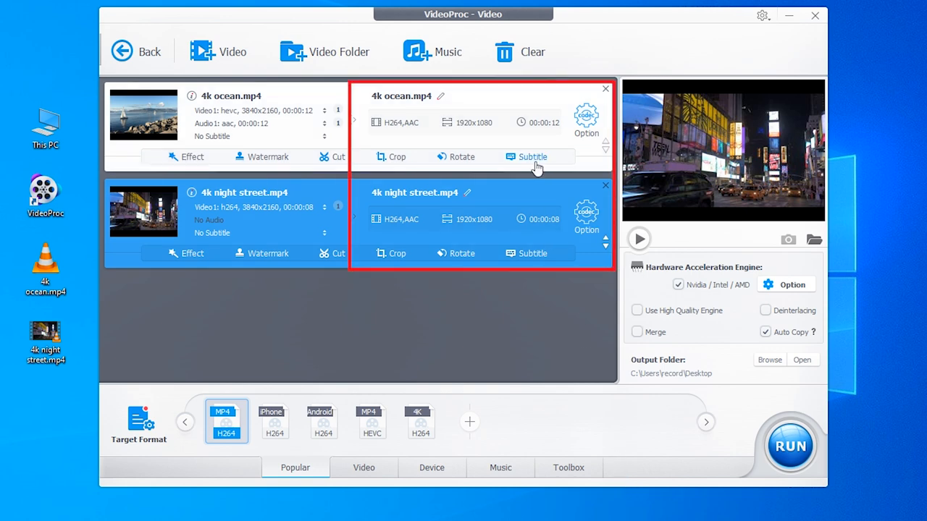
mouse_move(504, 216)
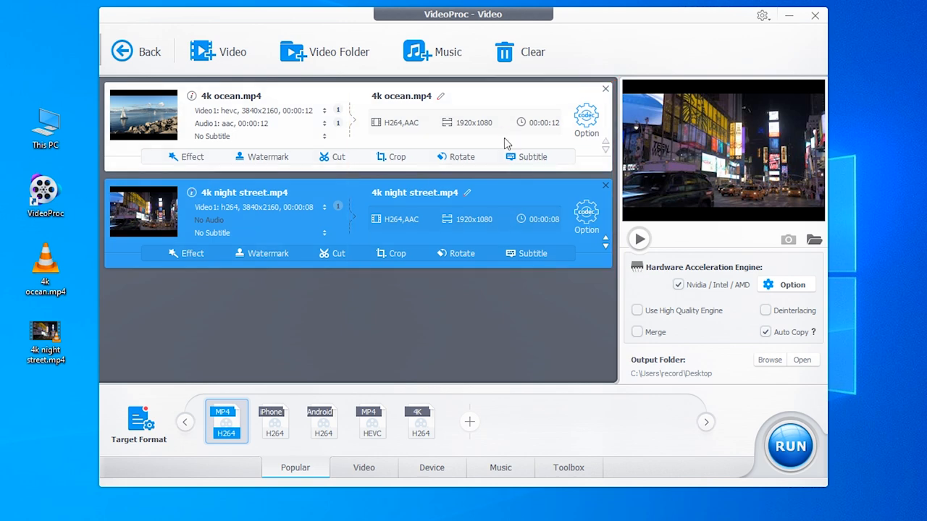
mouse_move(510, 231)
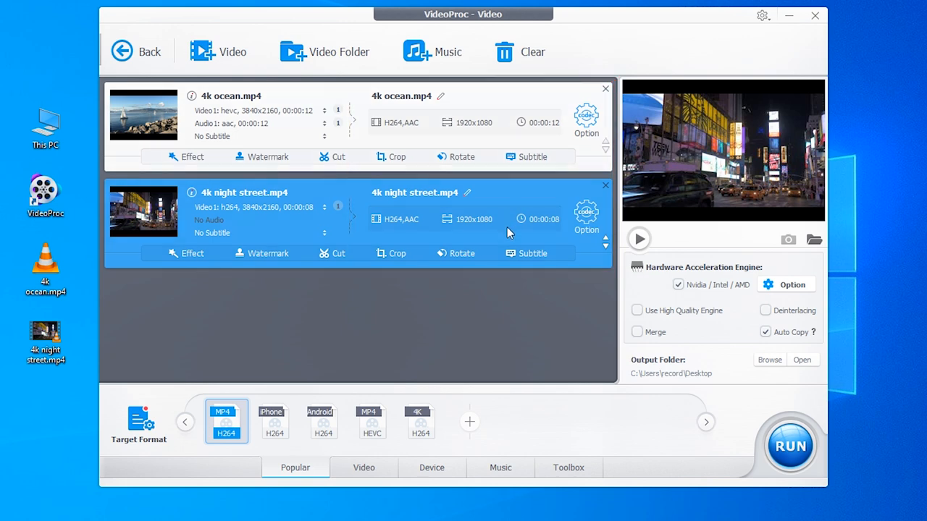
Enable the Use High Quality Engine option alongside hardware acceleration.
left_click(637, 310)
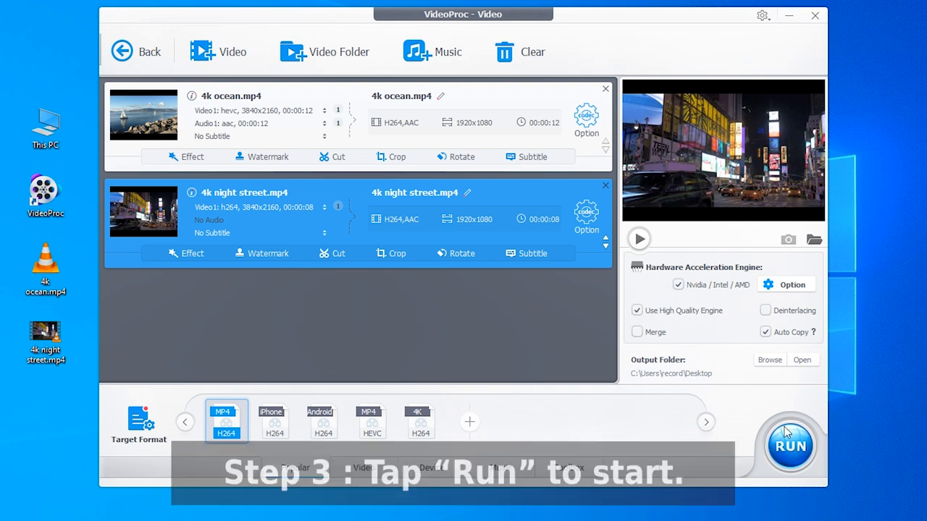
Run the conversion of both clips and view the converted files in the output folder.
left_click(790, 446)
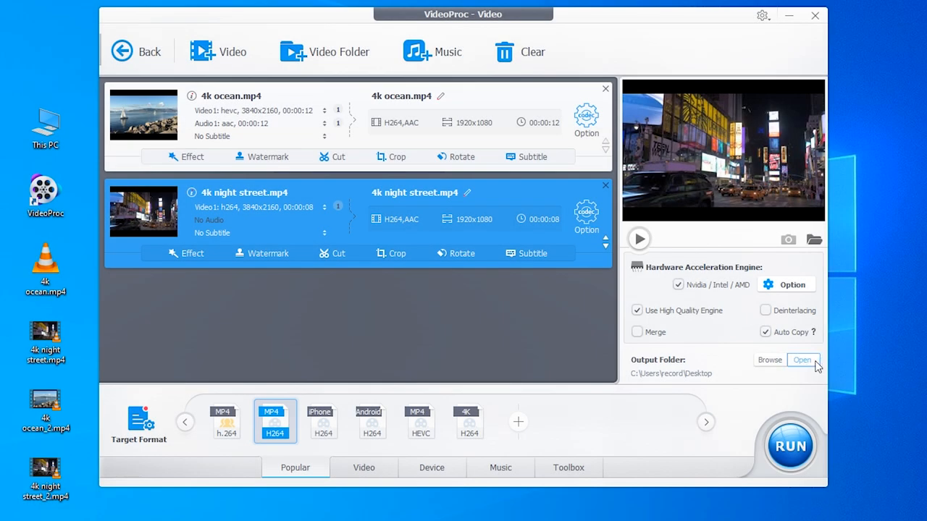
left_click(802, 359)
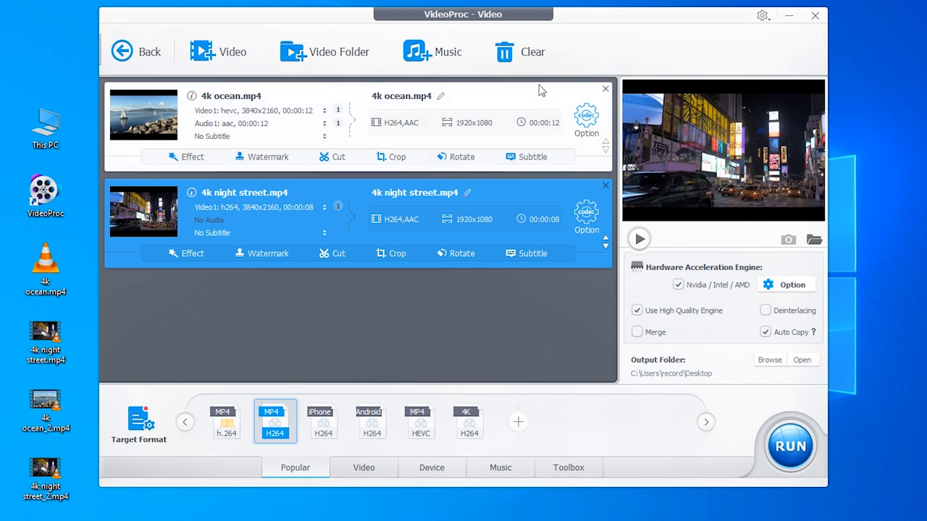
Clear the conversion list and return to the home screen.
left_click(533, 52)
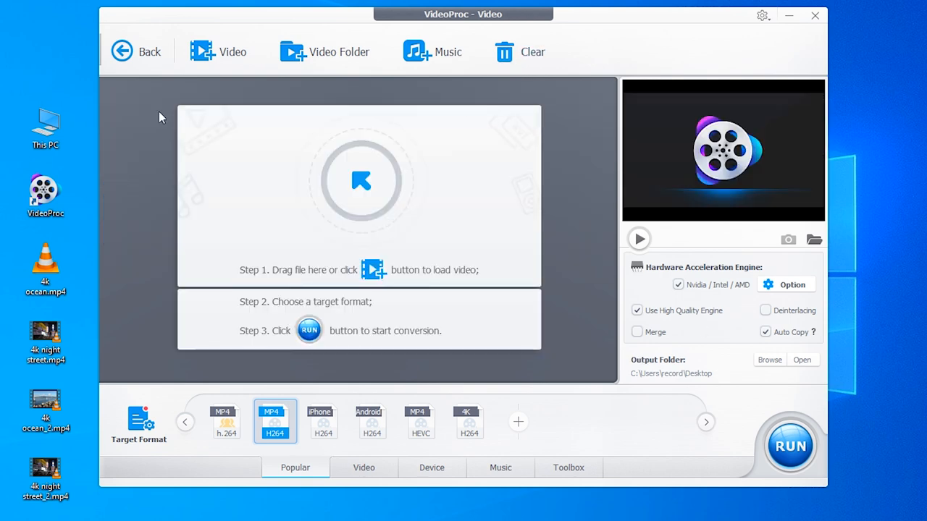
left_click(136, 52)
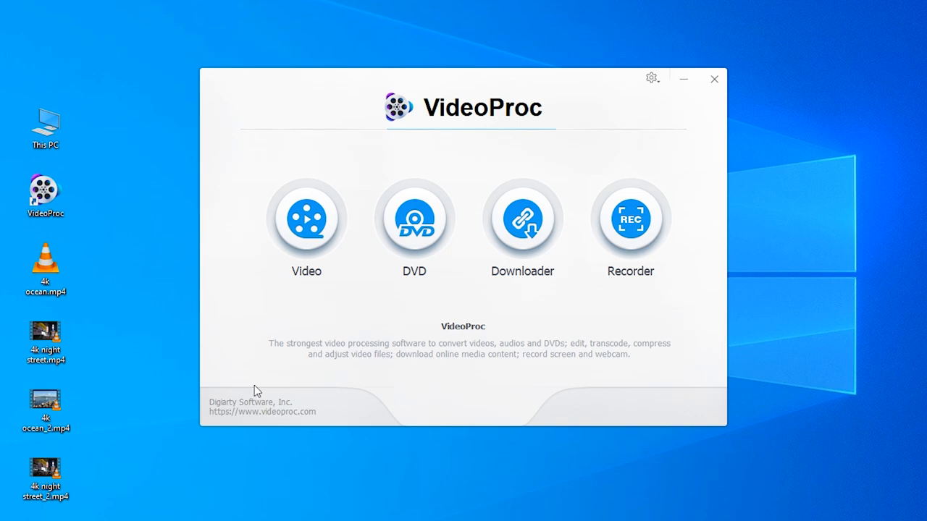